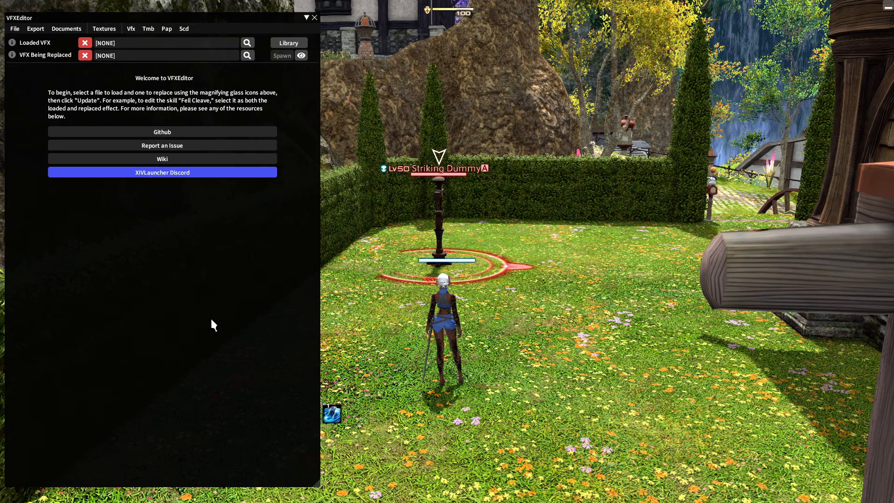
mouse_move(252, 258)
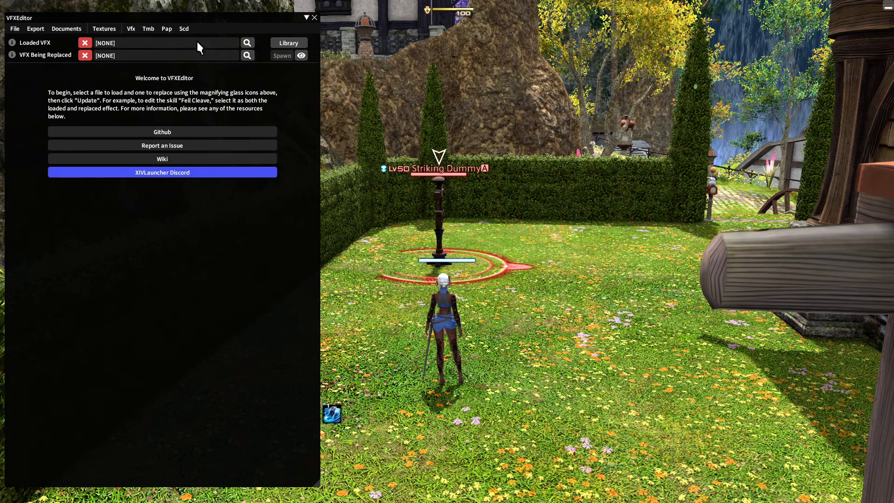
mouse_move(203, 61)
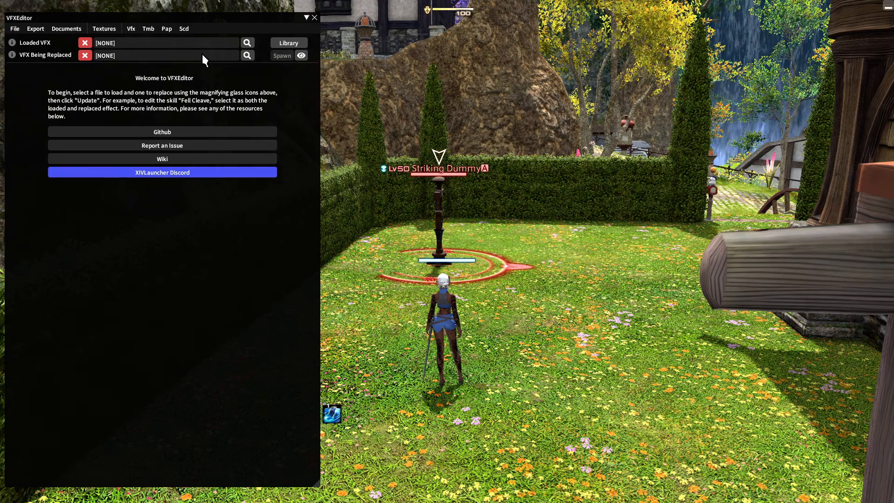
Search actions for 'prom' and load Prominence's VFX #0 as the source file.
left_click(247, 41)
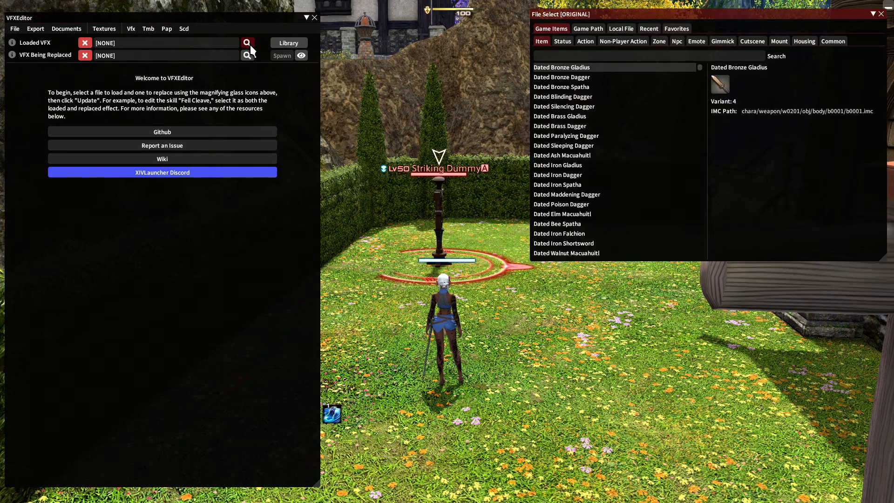
left_click(585, 41)
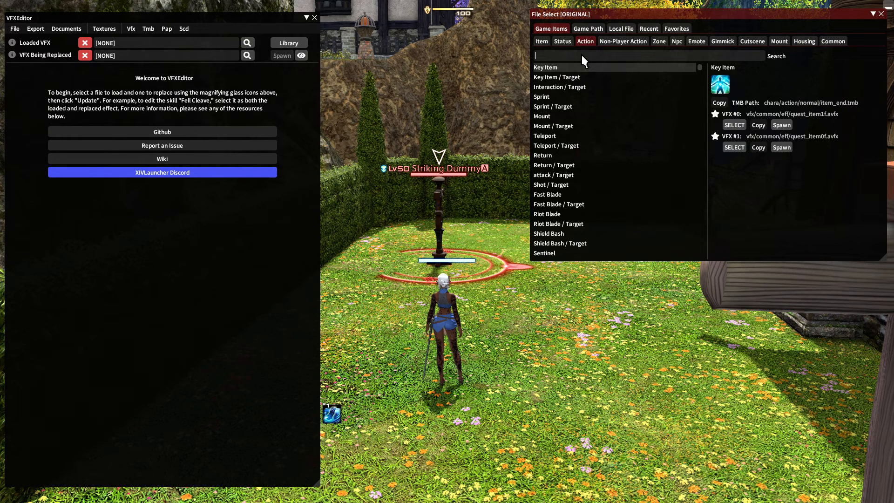
type("pr")
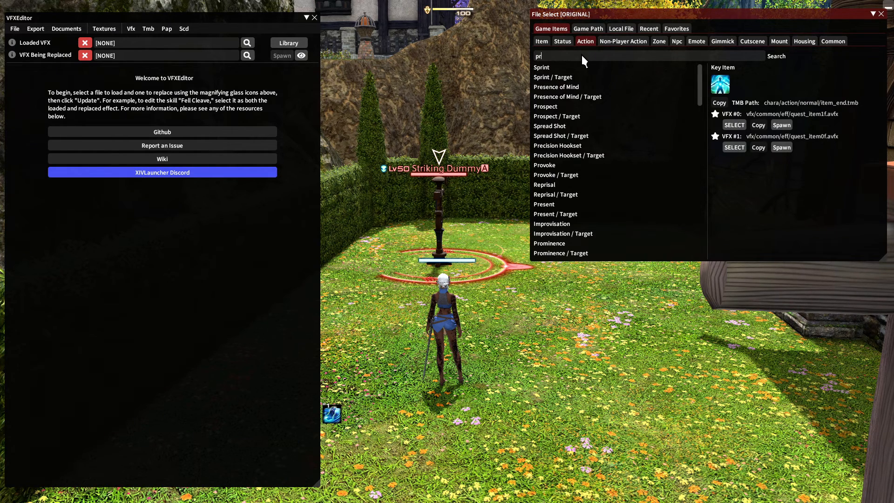
type("om")
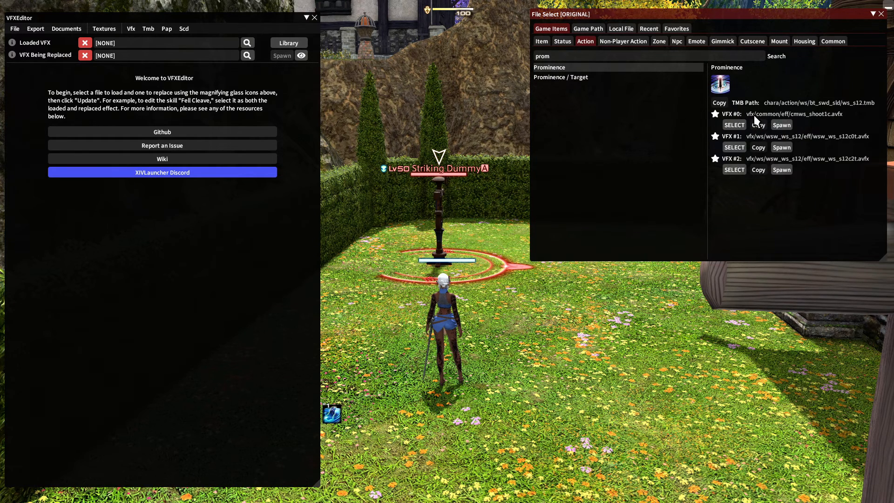
mouse_move(766, 121)
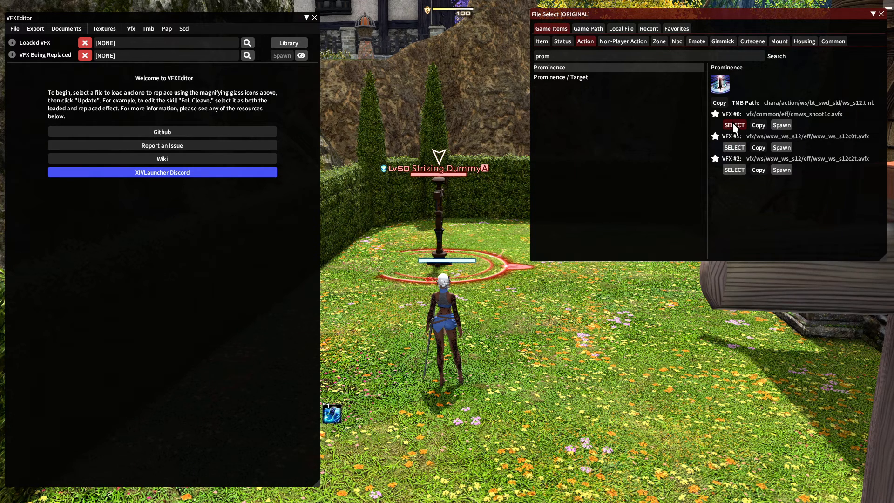
left_click(735, 124)
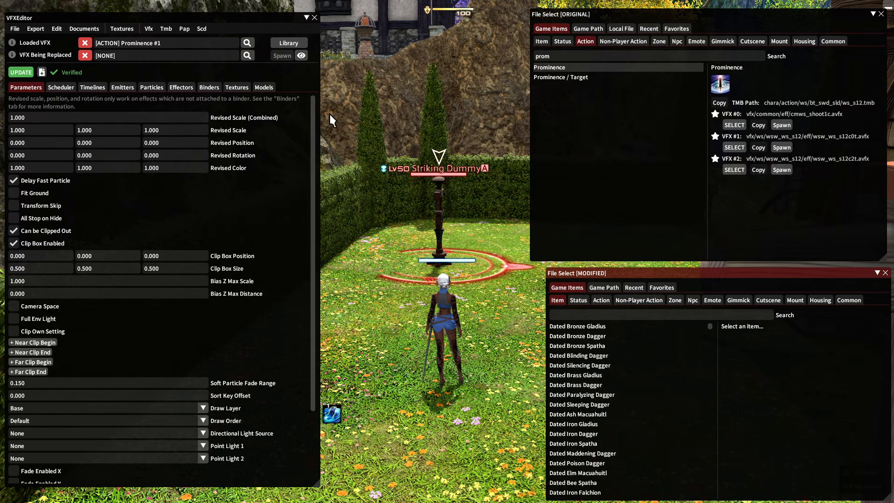
Search actions for 'total' and set Total Eclipse's VFX #0 as the replaced file.
left_click(600, 300)
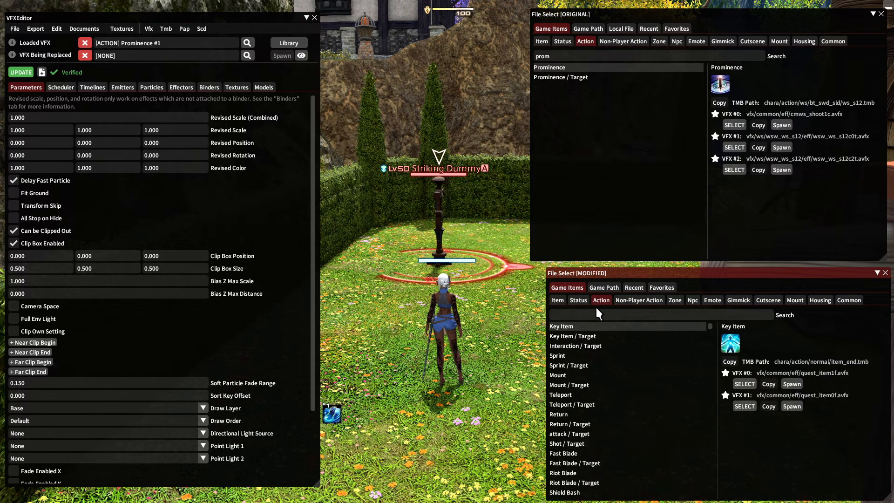
left_click(627, 314)
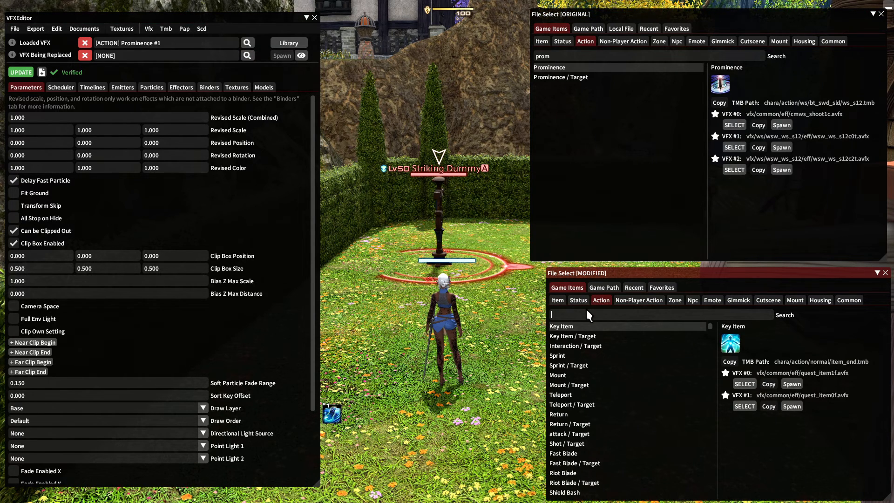
type("total")
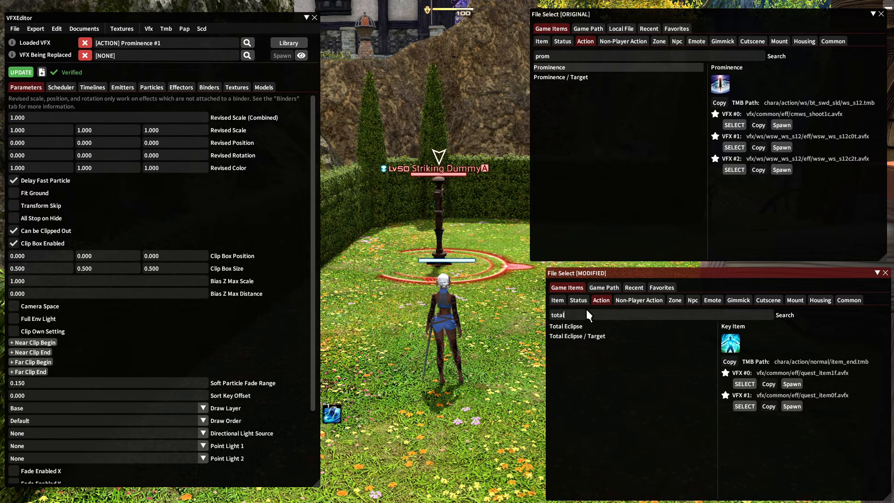
left_click(565, 326)
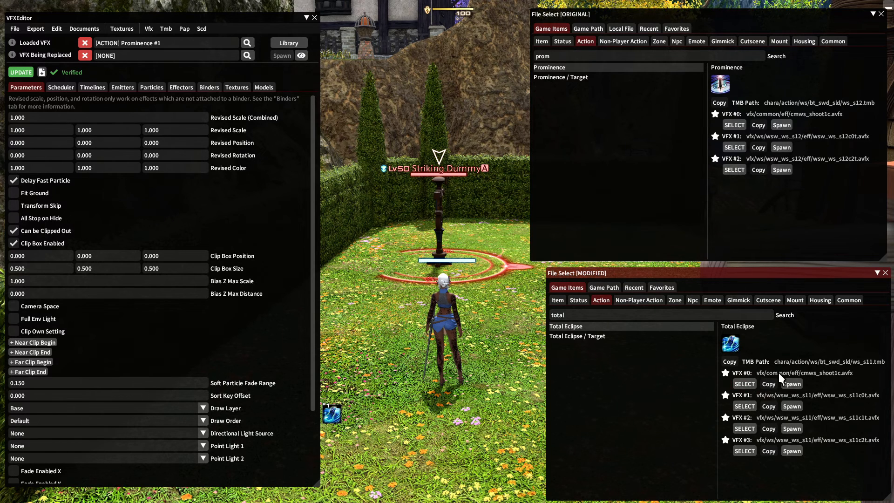
left_click(745, 406)
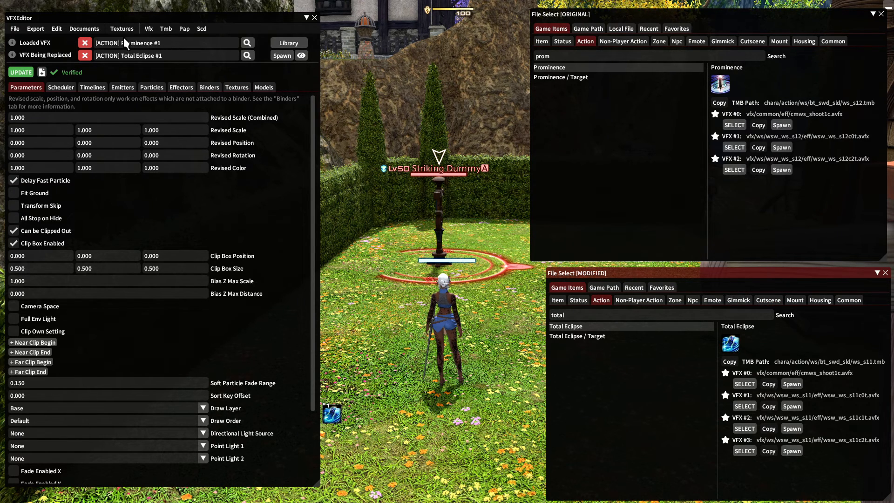
Add a document pairing Prominence #2 with Total Eclipse #2, then create an empty third document.
left_click(84, 29)
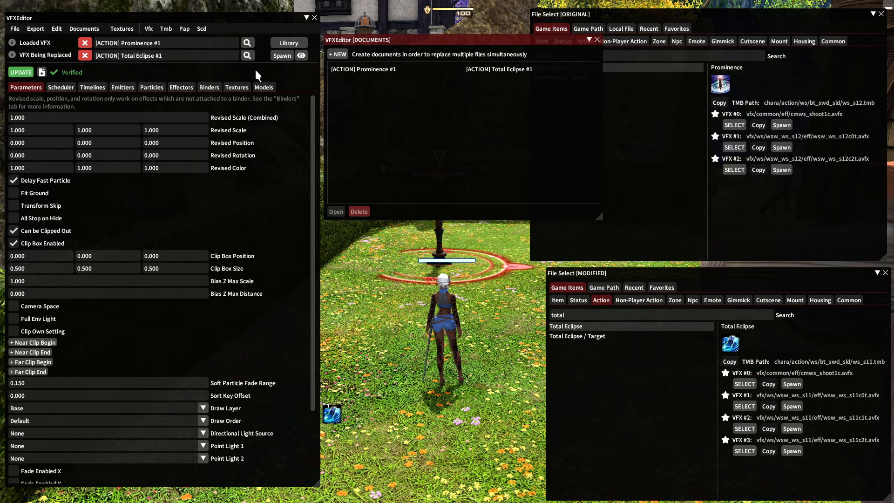
left_click(85, 42)
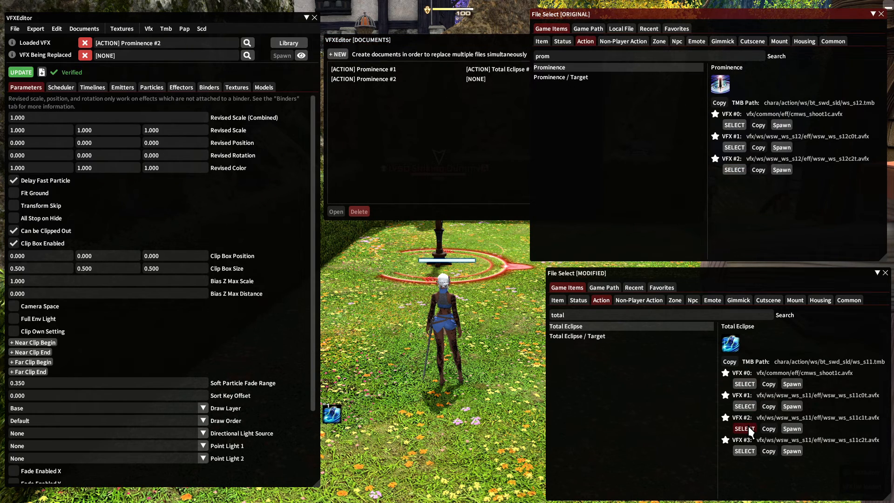
left_click(745, 428)
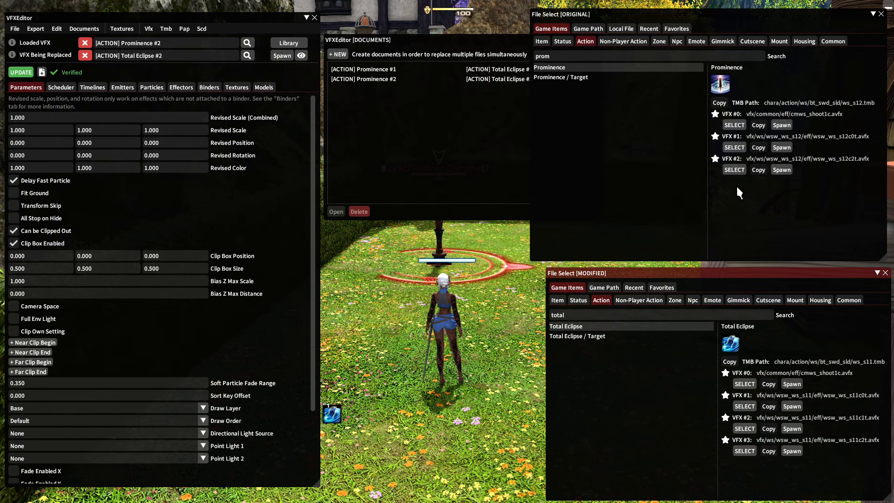
mouse_move(784, 189)
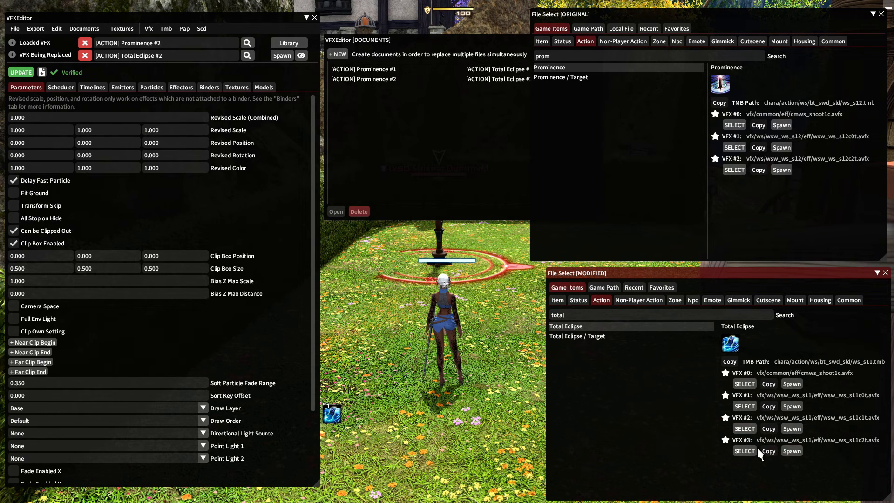
mouse_move(490, 165)
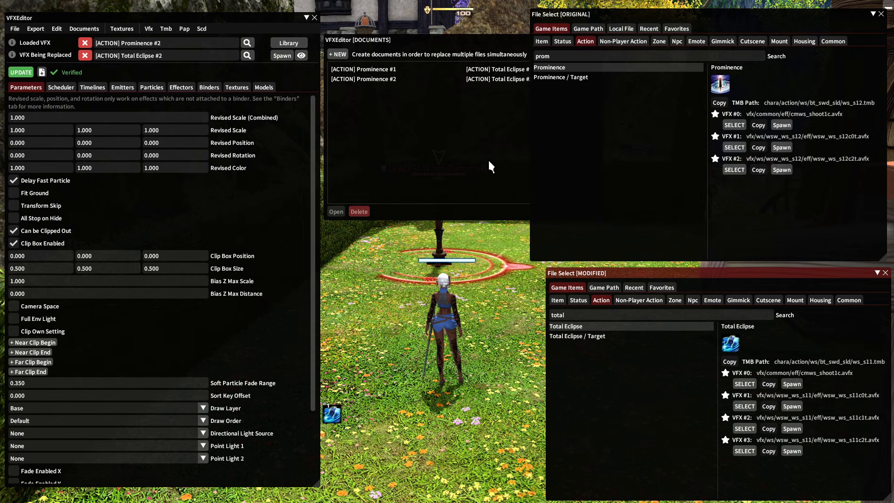
left_click(337, 54)
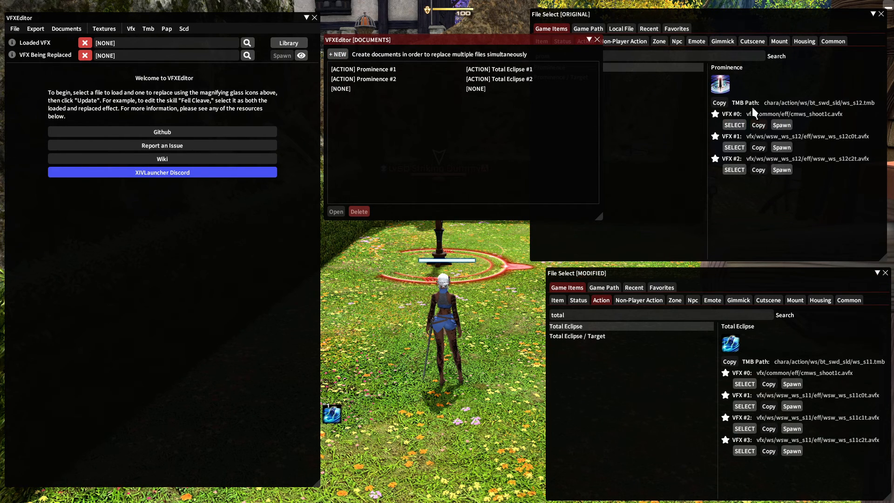
Load Prominence #2 as the third document's source replacing Total Eclipse #3.
left_click(733, 169)
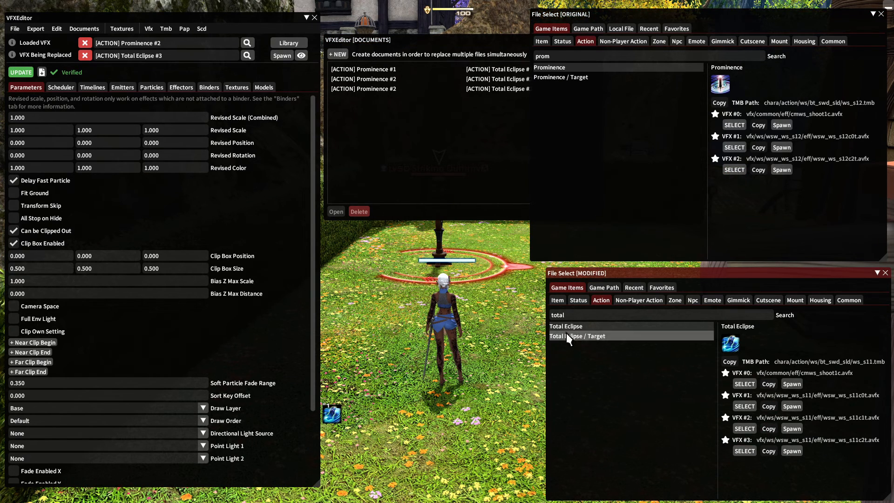
left_click(56, 28)
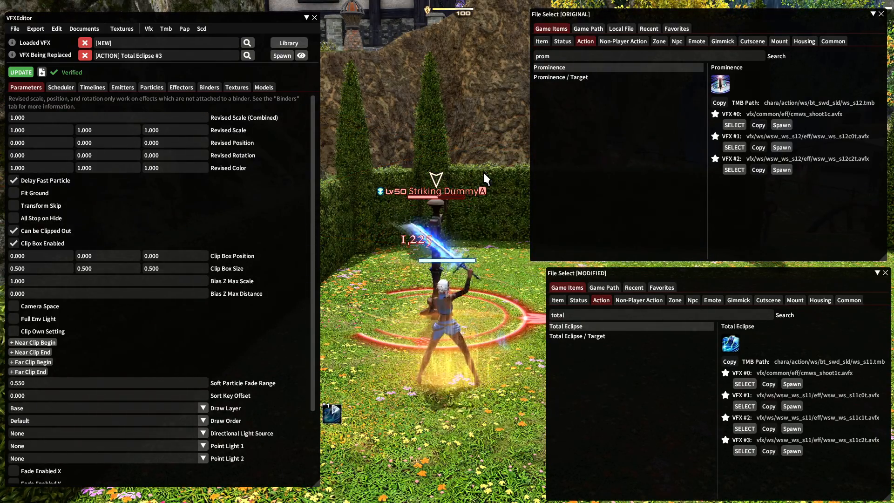
mouse_move(124, 68)
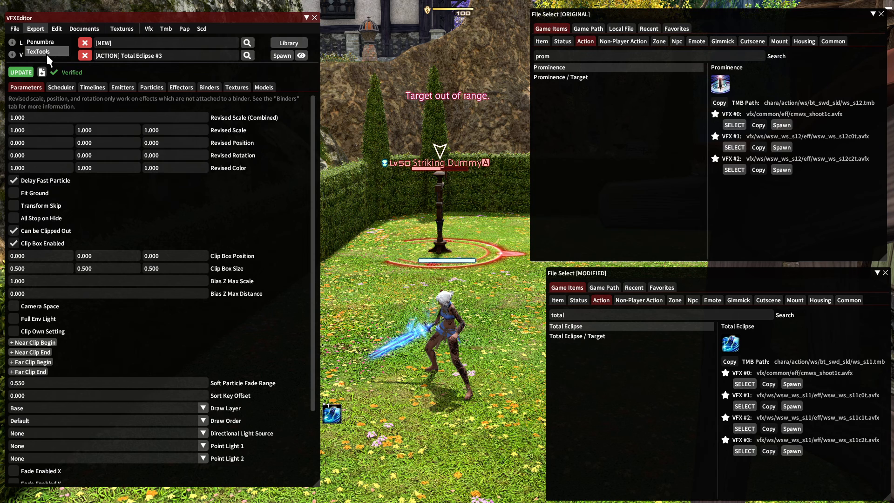
Open Export > TexTools with the Export Vfx option ticked.
left_click(37, 51)
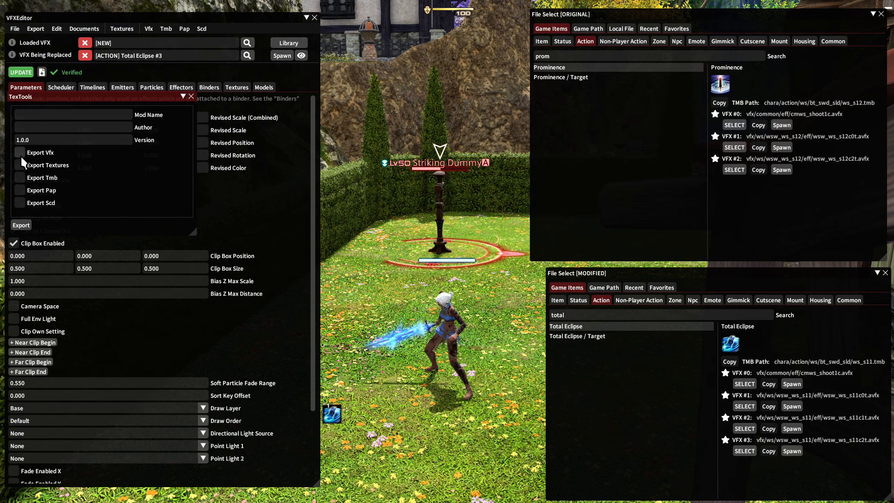
left_click(20, 151)
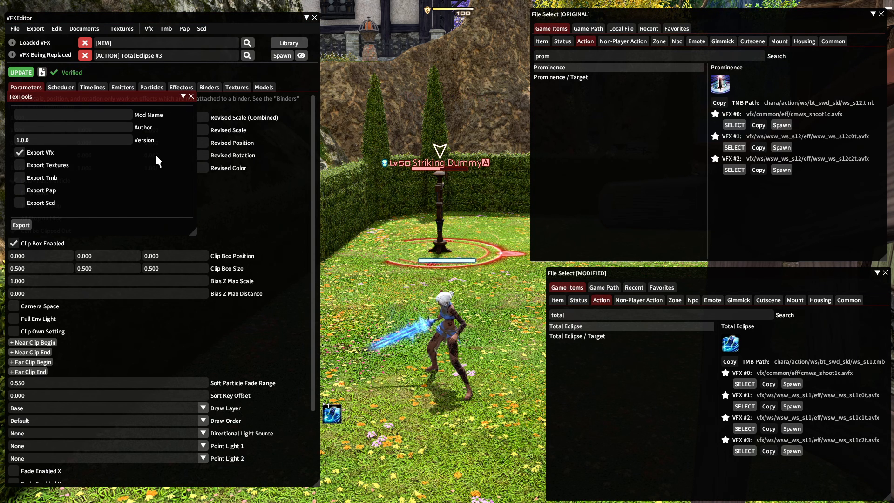